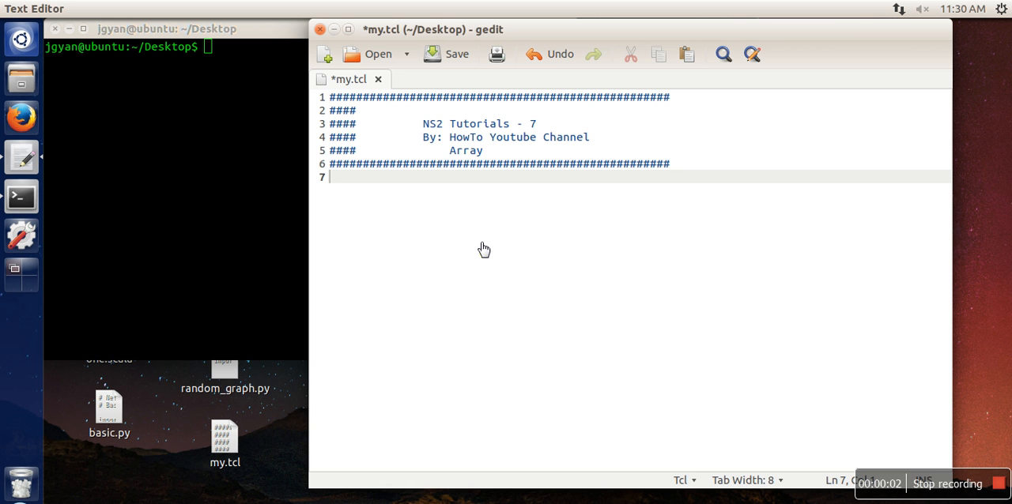
pyautogui.moveTo(465, 239)
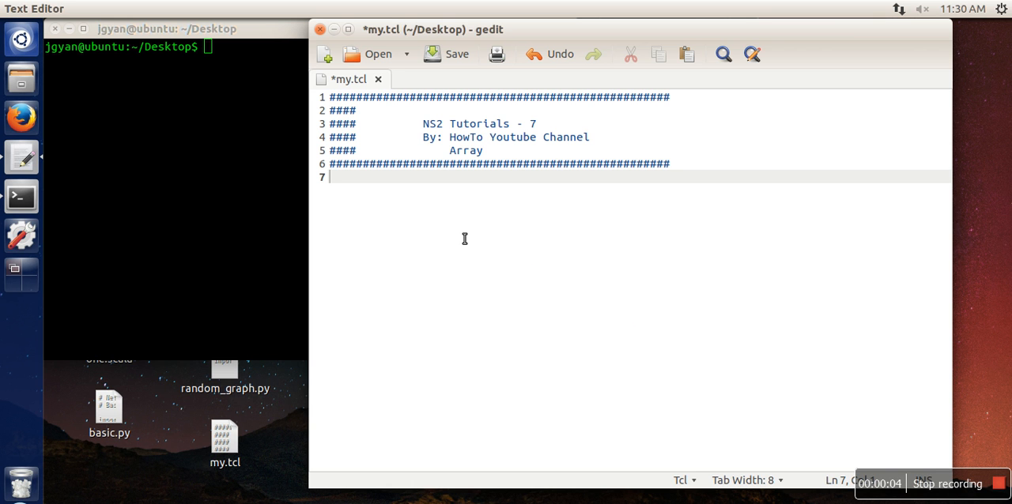
# Write set a(0) 21, set a(1) 33 and set a(2) 45 on new lines of my.tcl.
pyautogui.write('set')
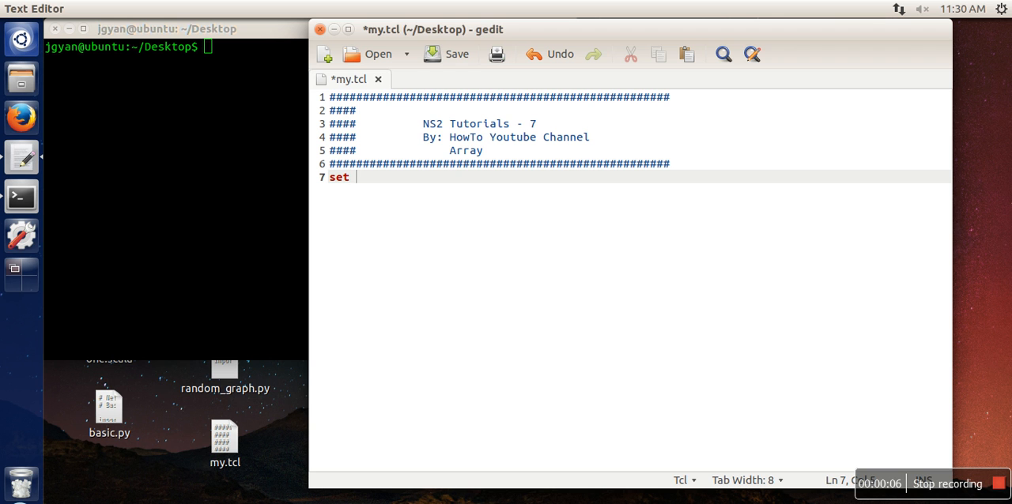
pyautogui.write('a')
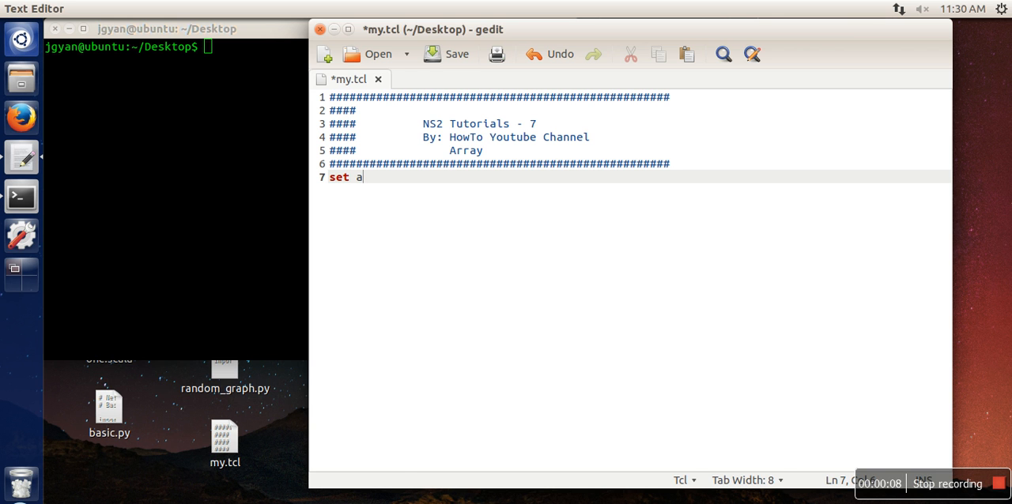
pyautogui.write('(0)')
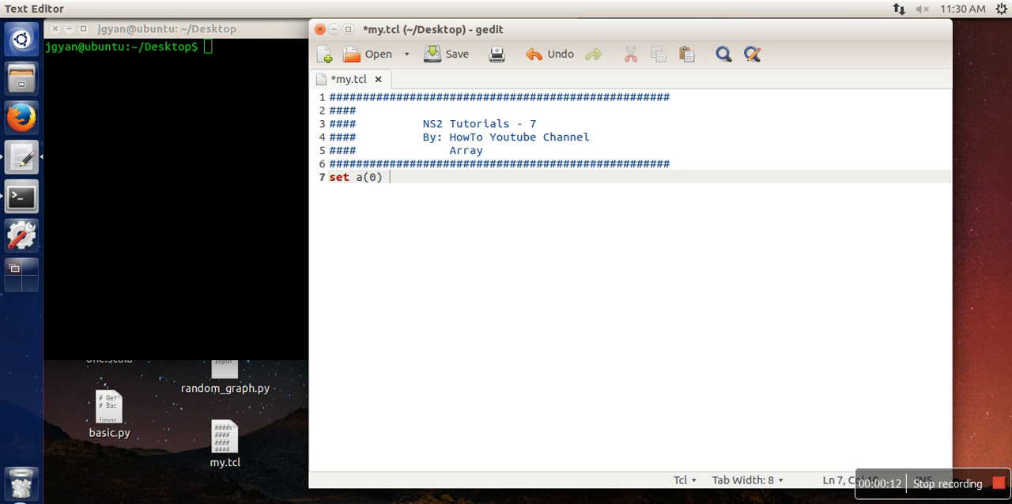
pyautogui.write('21')
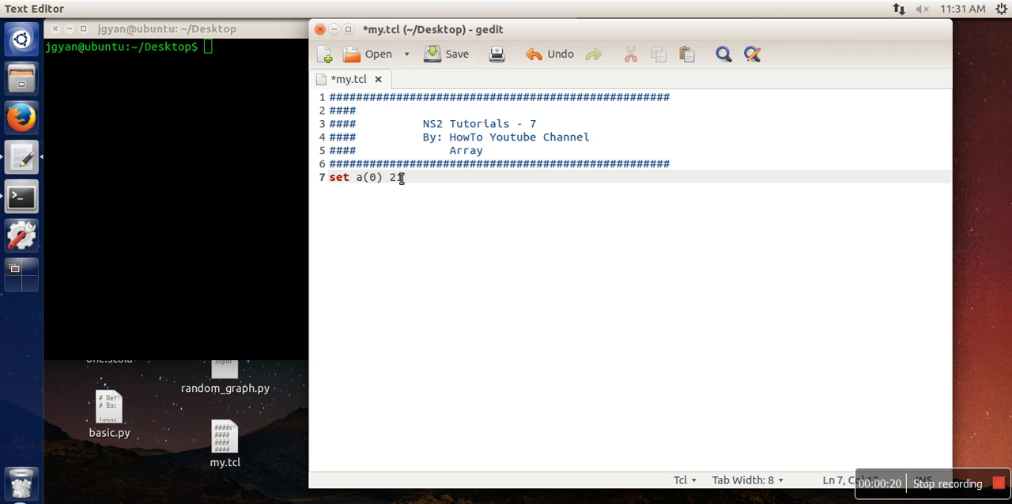
pyautogui.write('1')
pyautogui.write('set')
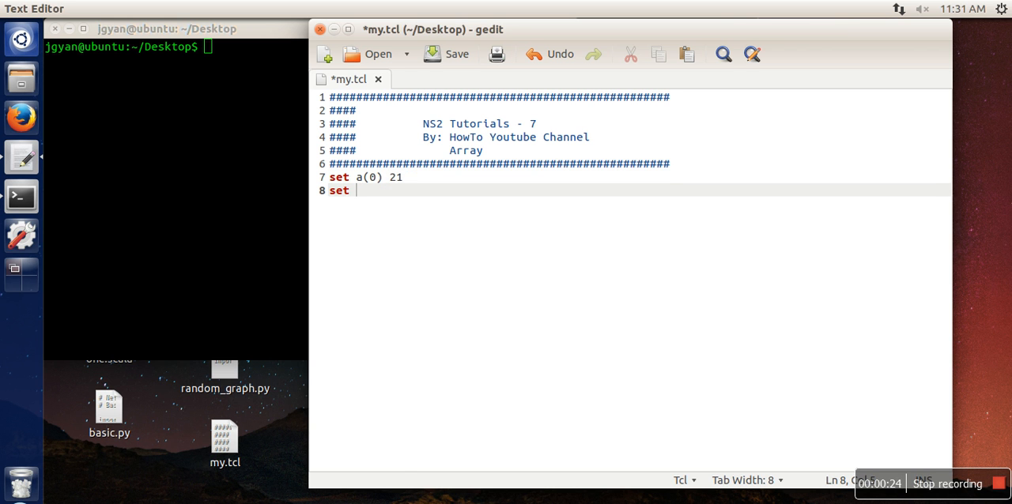
pyautogui.write('a(1)')
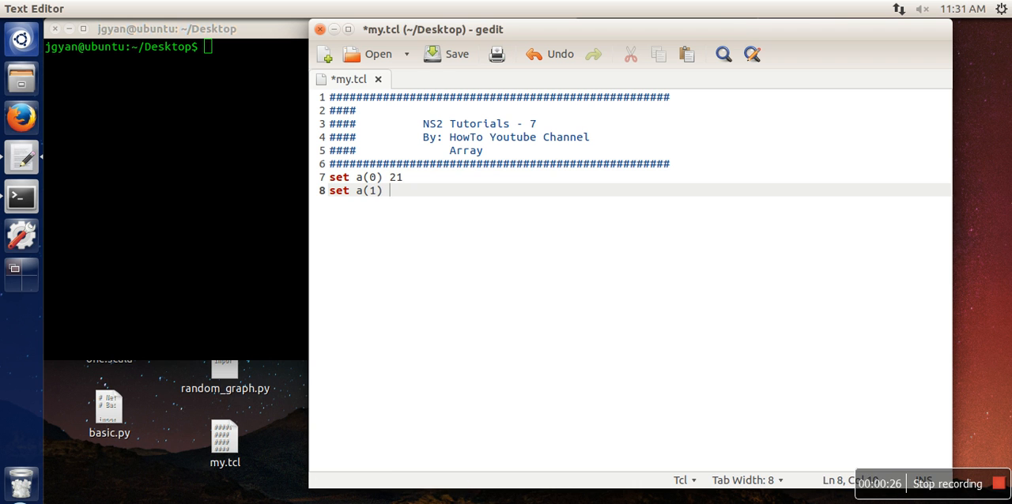
pyautogui.write('33')
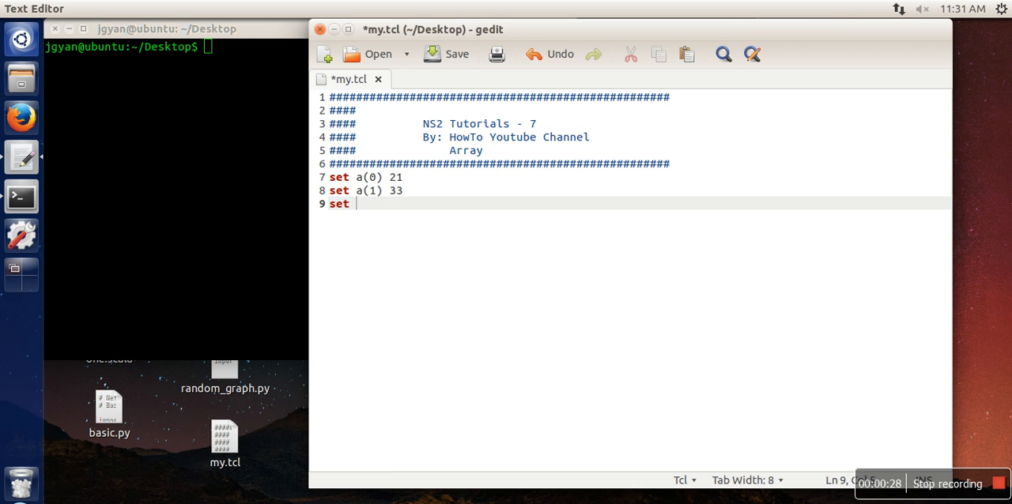
pyautogui.write('a(')
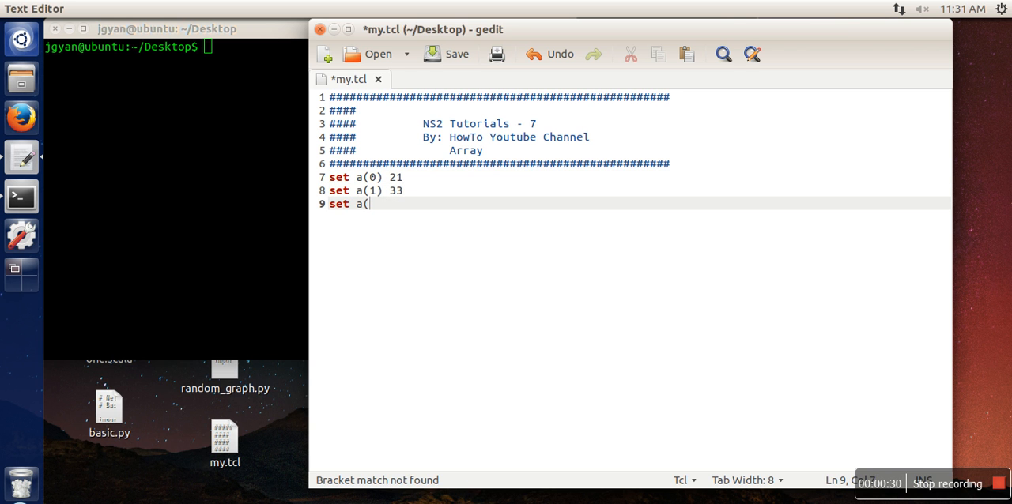
pyautogui.write('2) 45')
pyautogui.write('pu')
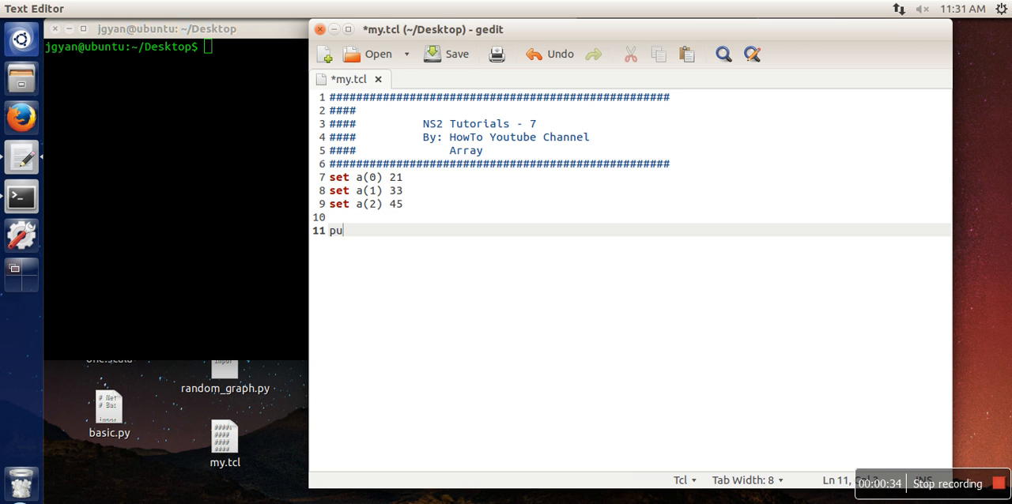
# Write puts $a(0) and puts $a(1) lines below the array assignments.
pyautogui.write('ts')
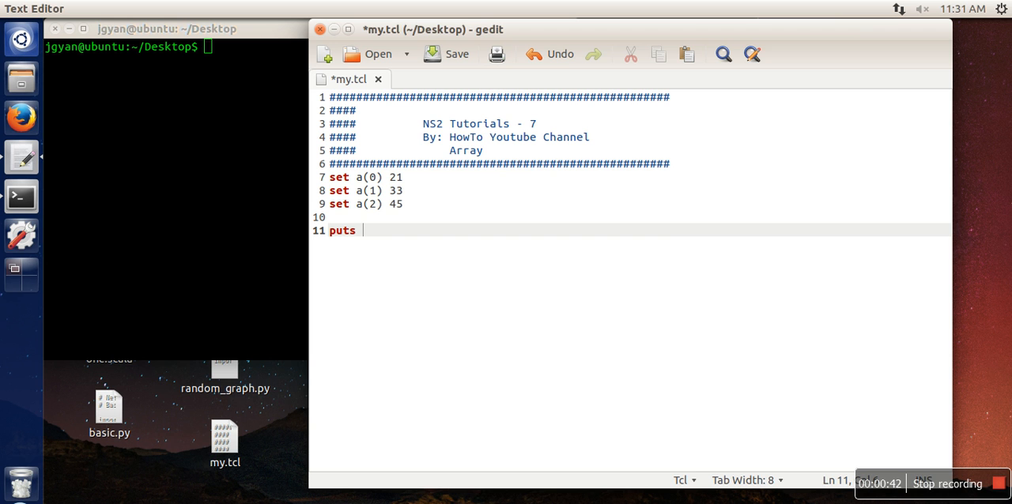
pyautogui.moveTo(394, 267)
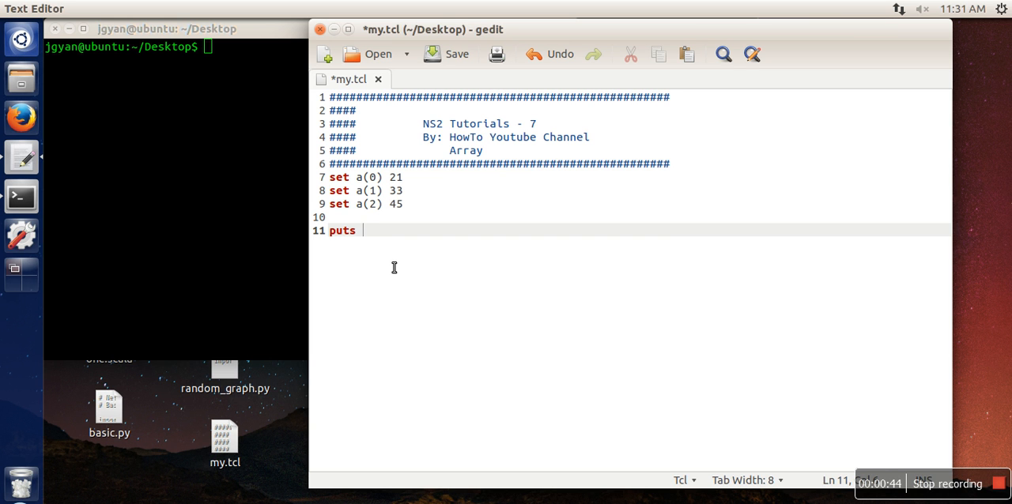
pyautogui.write('$a(')
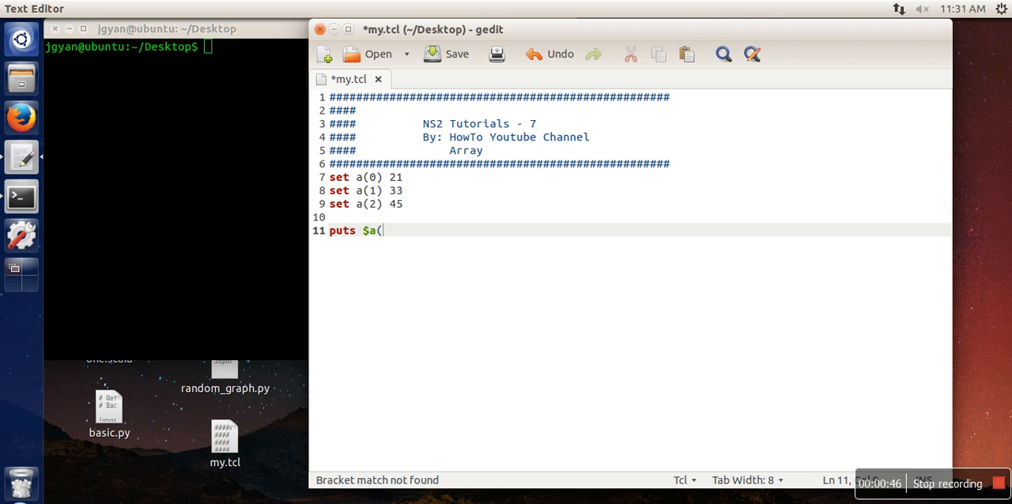
pyautogui.write('0)')
pyautogui.write('puts')
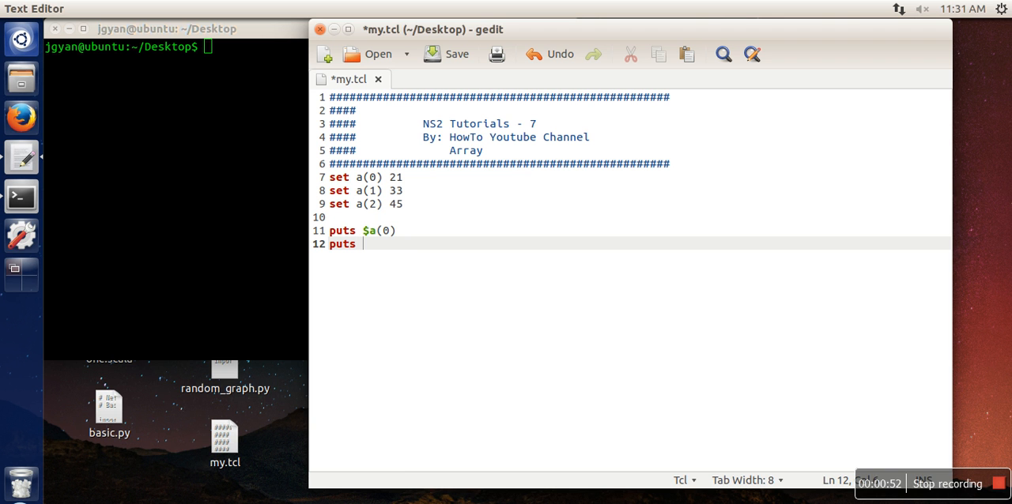
pyautogui.write('$a(q')
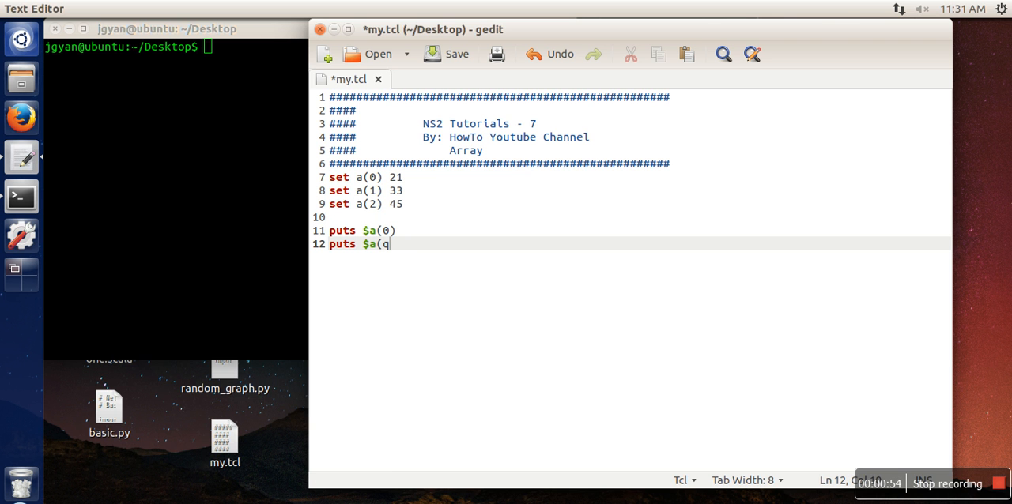
pyautogui.write('1')
pyautogui.click(176, 45)
pyautogui.write('clear')
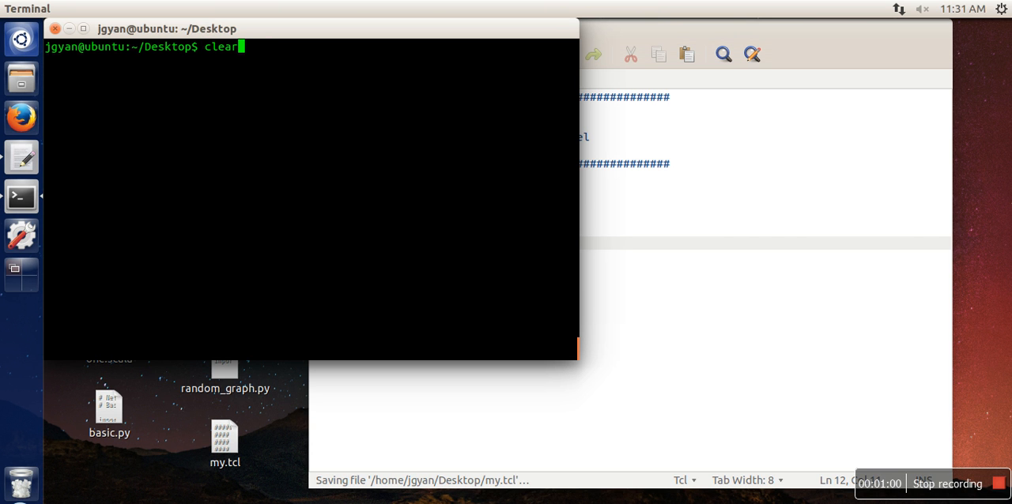
# Clear the terminal and run ns my.tcl, printing 21 and 33.
pyautogui.write('ns my.tcl')
pyautogui.press('Return')
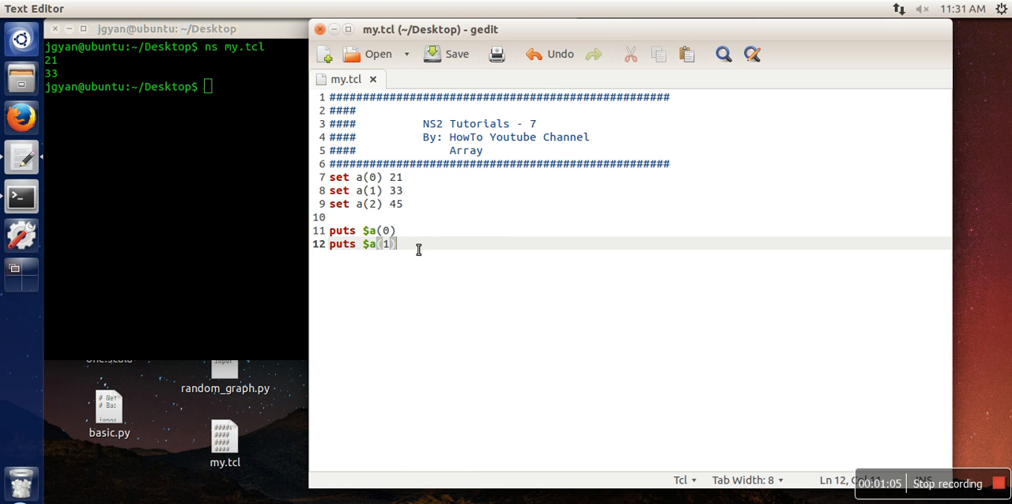
pyautogui.press('Return')
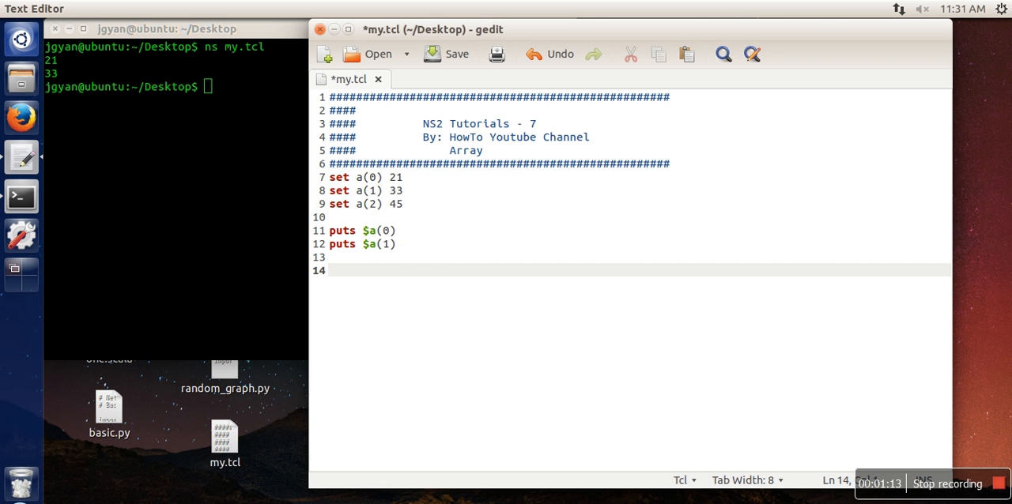
# Write set salary("john") 20000 and set salary("raj") 30000, then start a puts line.
pyautogui.write('set')
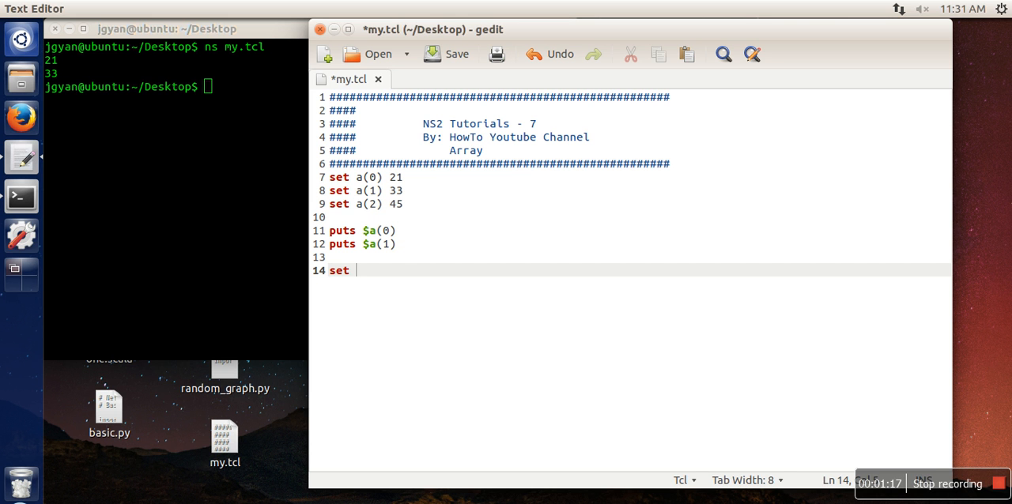
pyautogui.write('salary("')
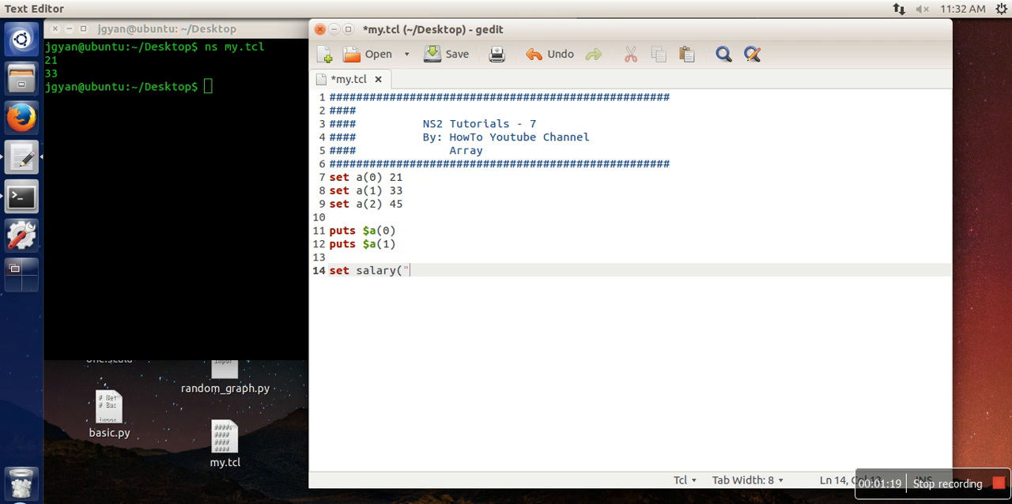
pyautogui.write('john")')
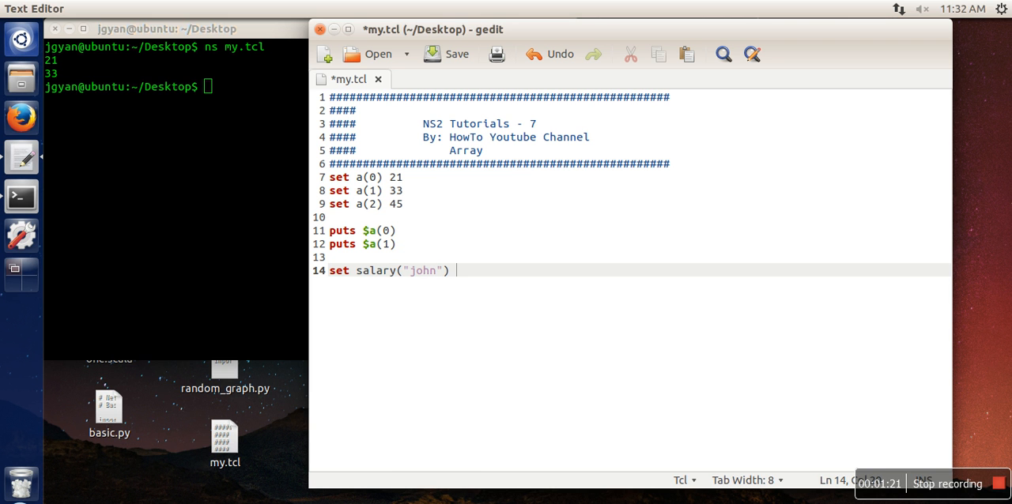
pyautogui.write('20000')
pyautogui.write('set s')
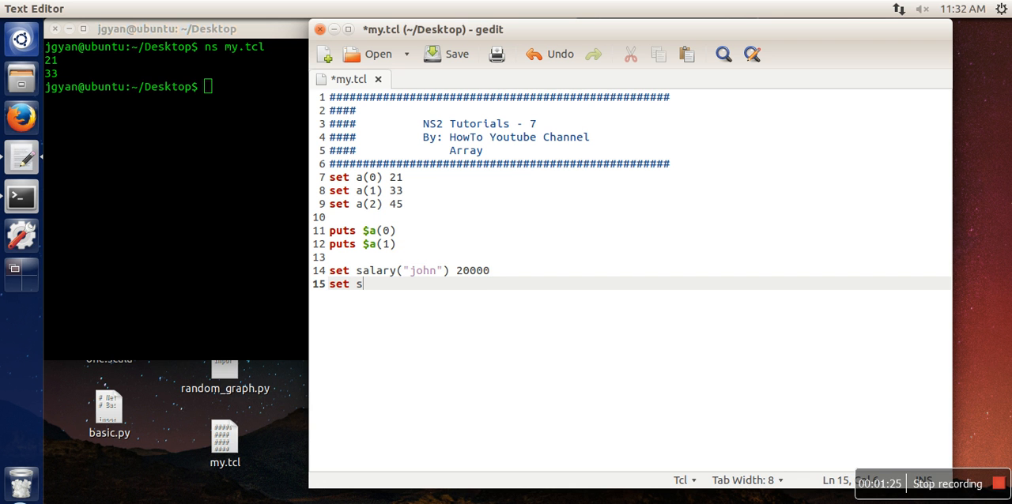
pyautogui.write('alary("r')
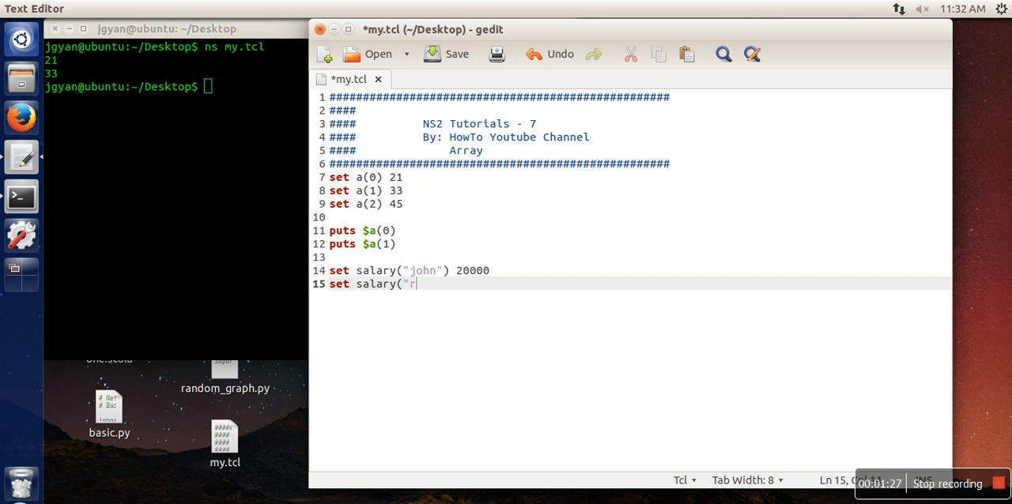
pyautogui.write('aj")')
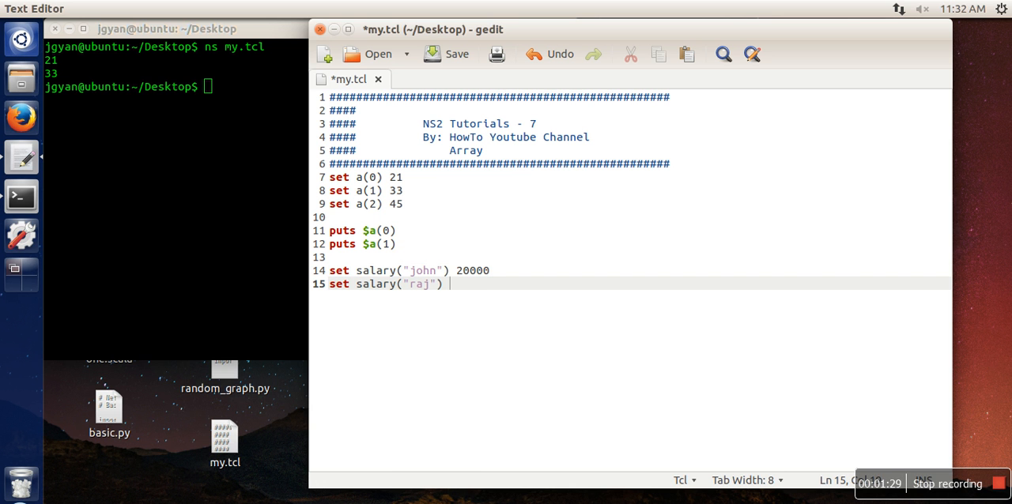
pyautogui.write('30000')
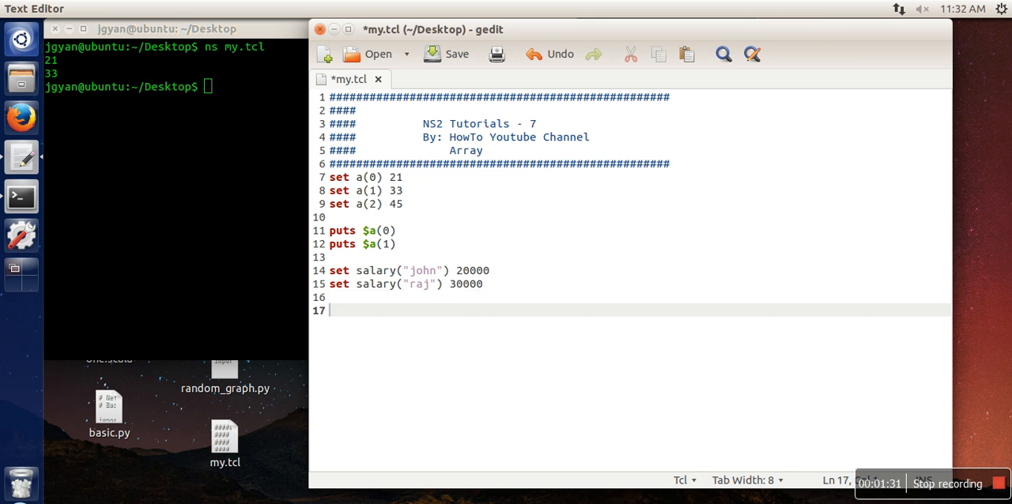
pyautogui.write('puts')
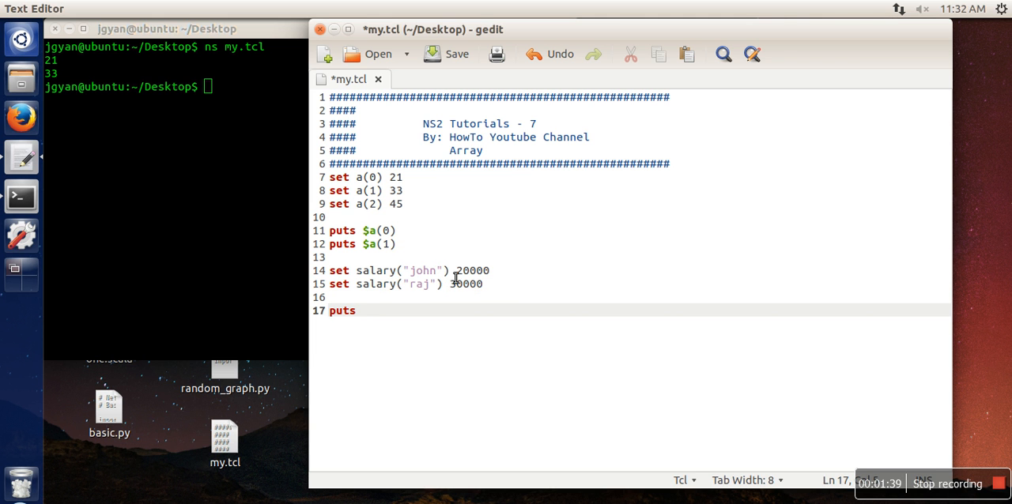
# Complete the line as puts $salary("raj") and save my.tcl.
pyautogui.click(356, 310)
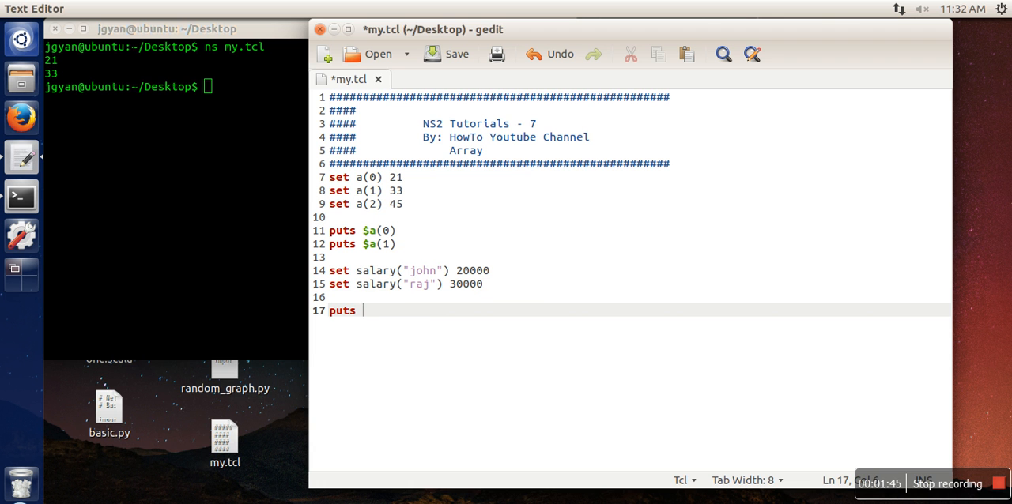
pyautogui.write('$salr')
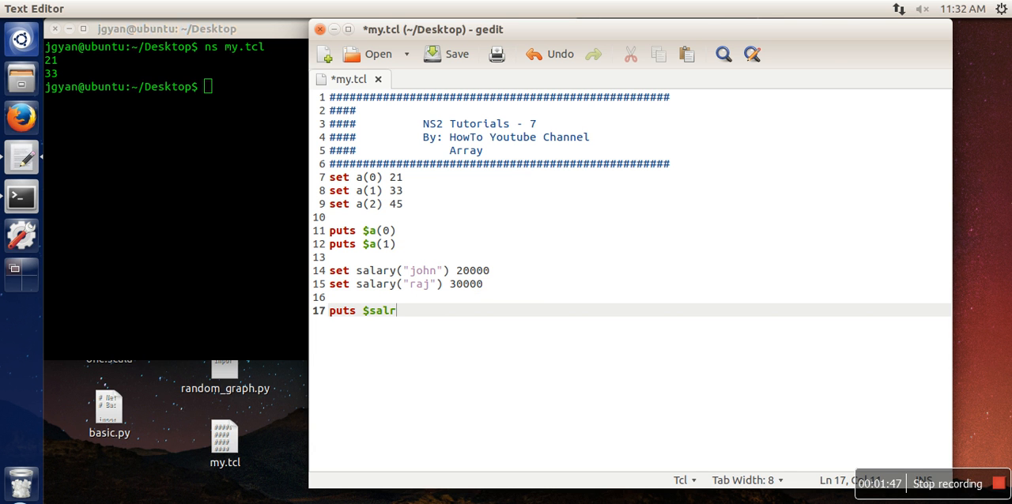
pyautogui.write('ary(')
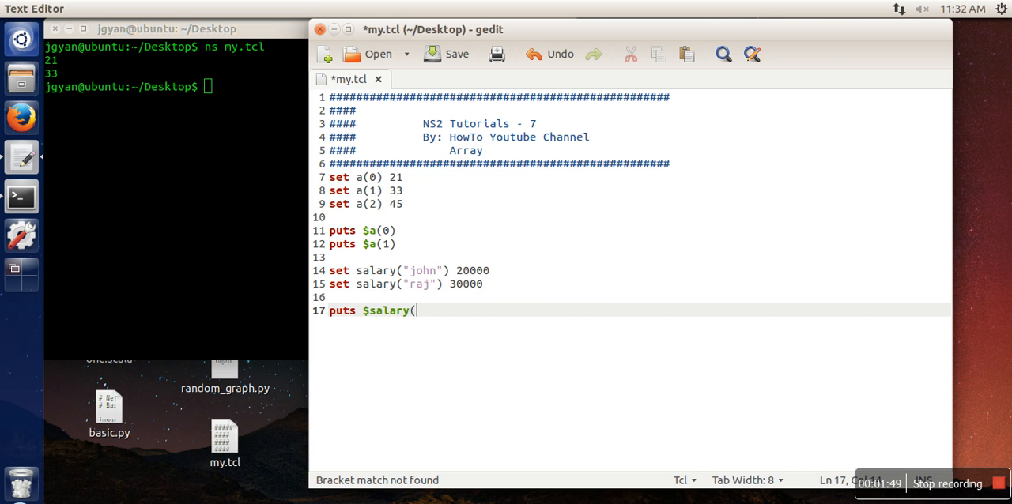
pyautogui.write('"')
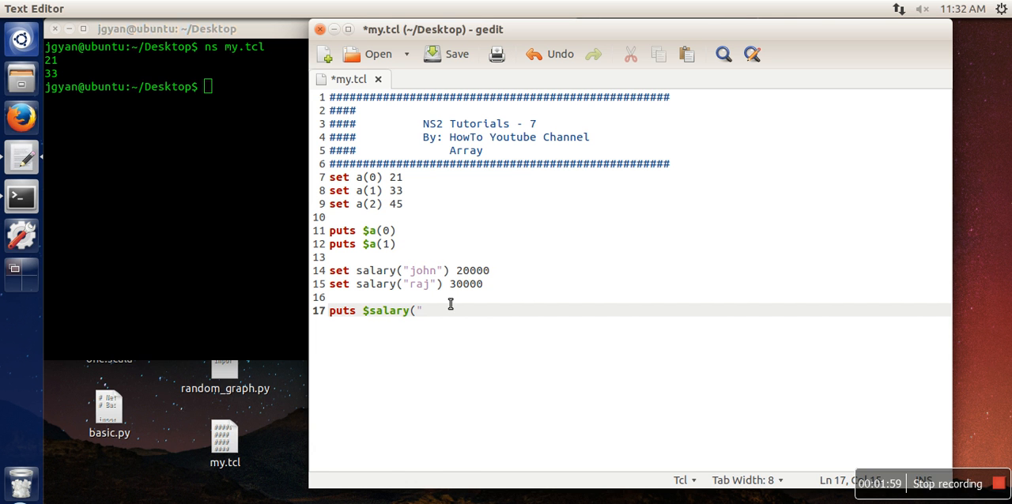
pyautogui.write('raj")')
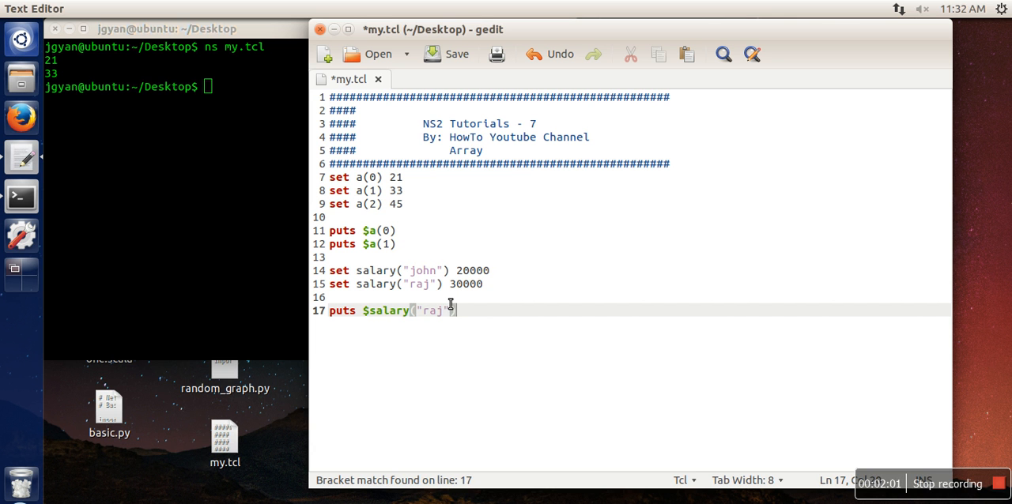
pyautogui.press('ctrl+s')
pyautogui.write('ns my.tcl')
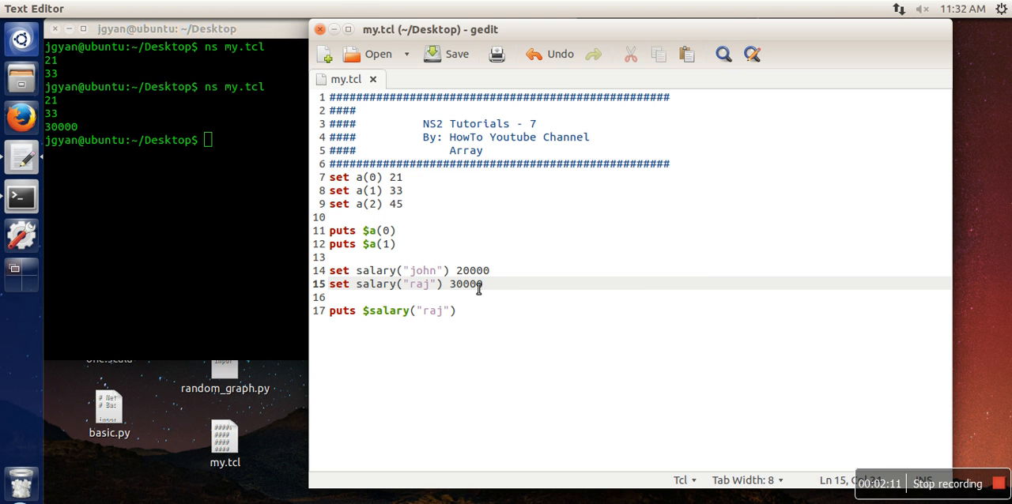
pyautogui.moveTo(516, 329)
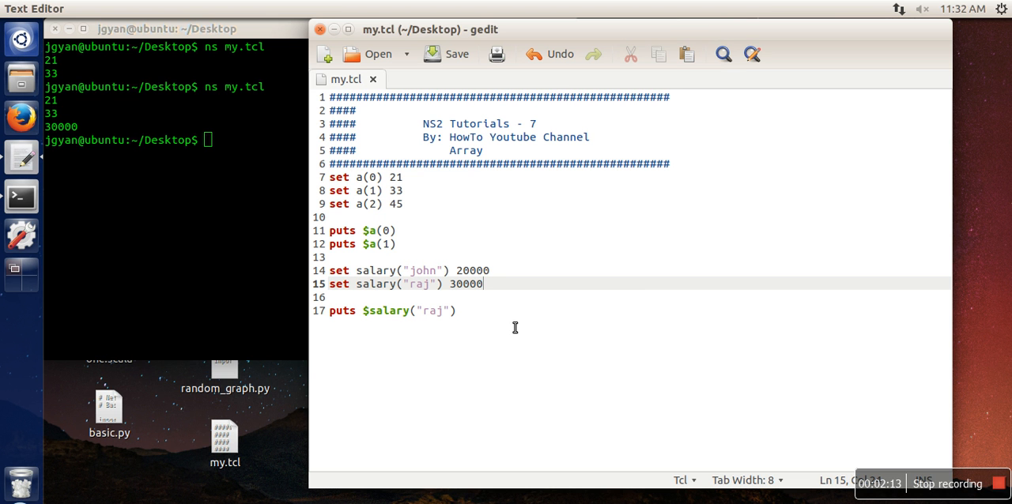
pyautogui.moveTo(778, 386)
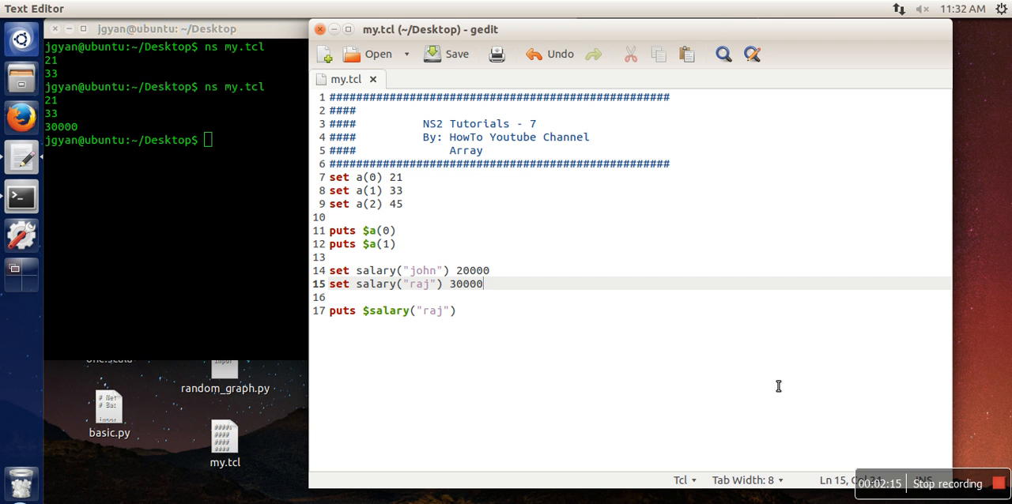